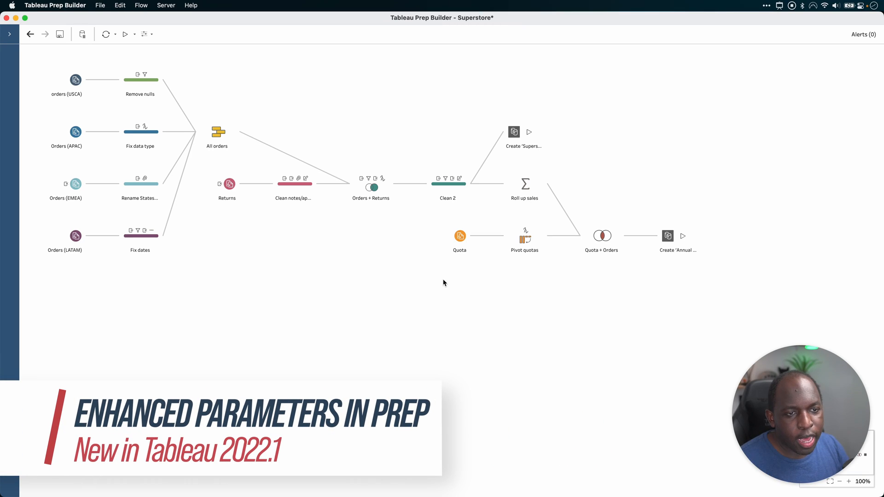
Show the Annual Regional Performance output settings with its Name parameter list.
{"action": "left_click", "coordinate": [668, 235]}
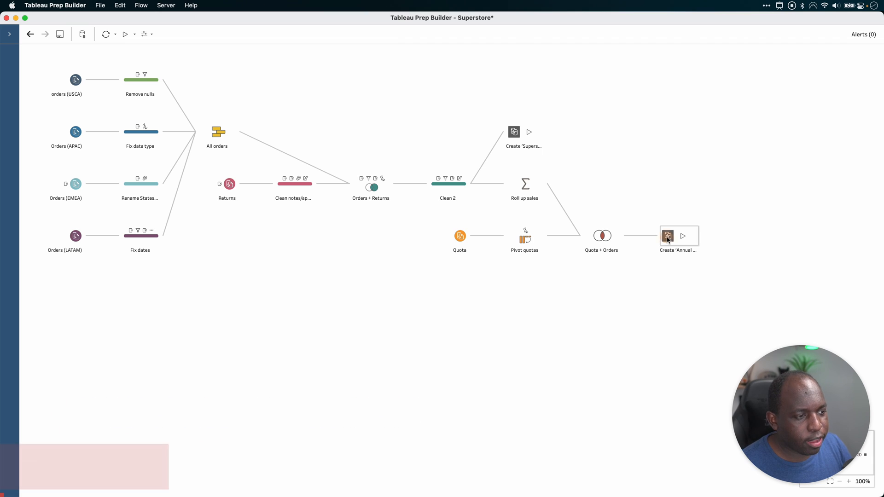
{"action": "left_click", "coordinate": [668, 236]}
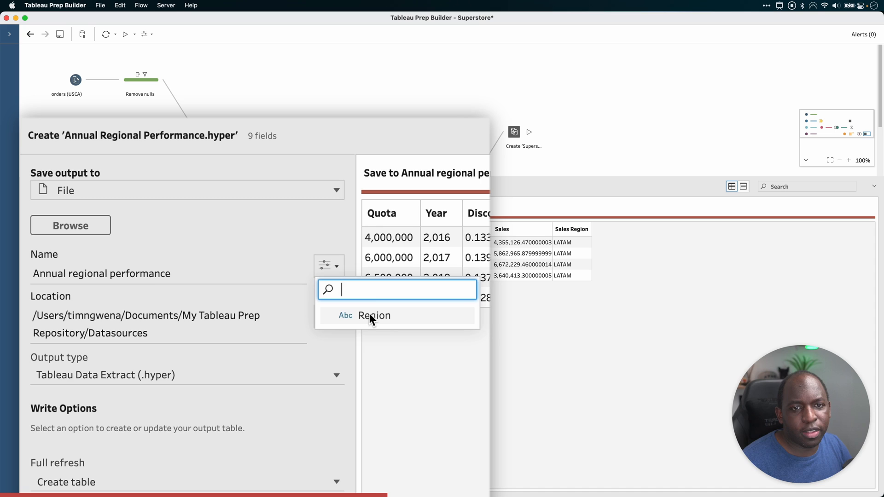
Prefix the output name with <Region>, previewing as LATAM Annual regional performance.
{"action": "left_click", "coordinate": [373, 315]}
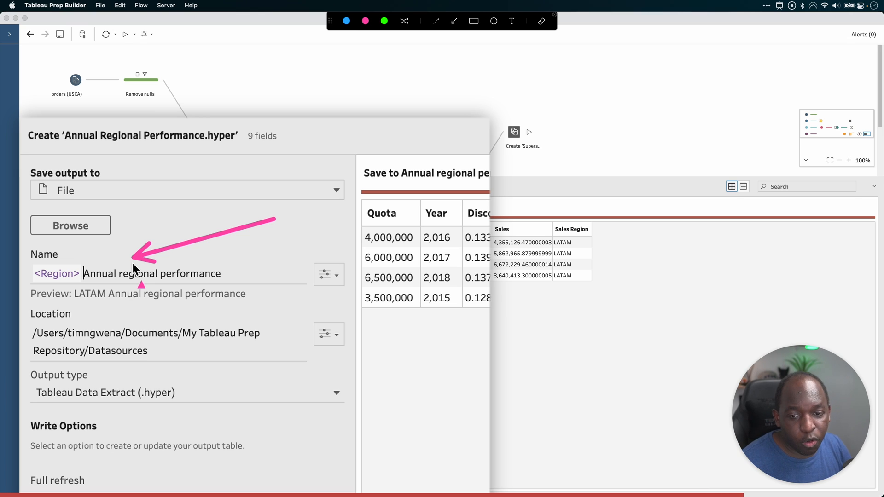
{"action": "mouse_move", "coordinate": [186, 350]}
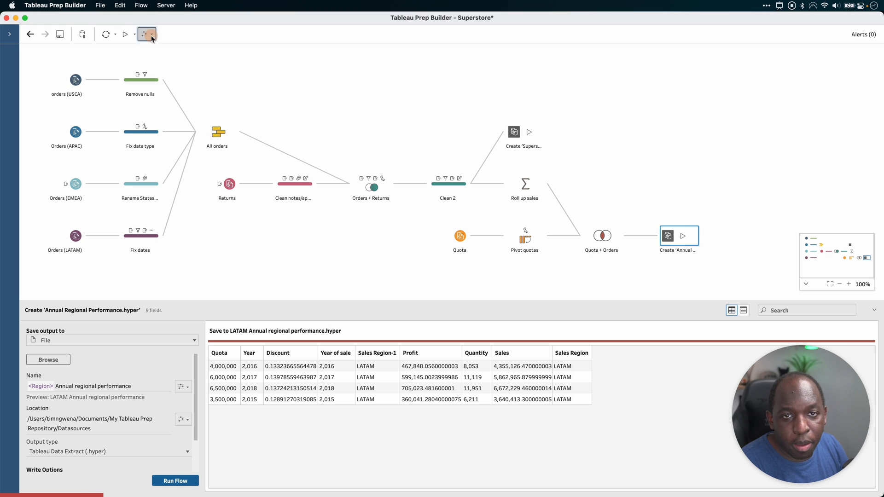
Bring up the Region parameter editor listing LATAM, APAC, EMEA and USCA.
{"action": "left_click", "coordinate": [146, 34]}
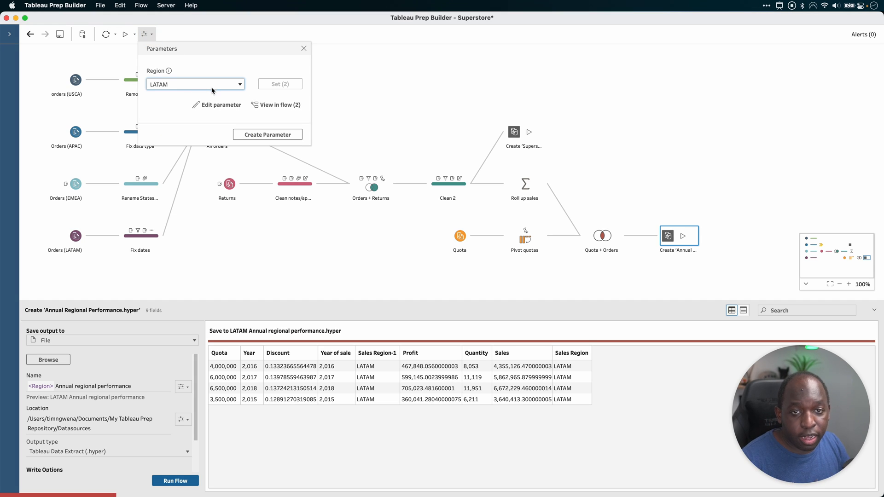
{"action": "mouse_move", "coordinate": [217, 105]}
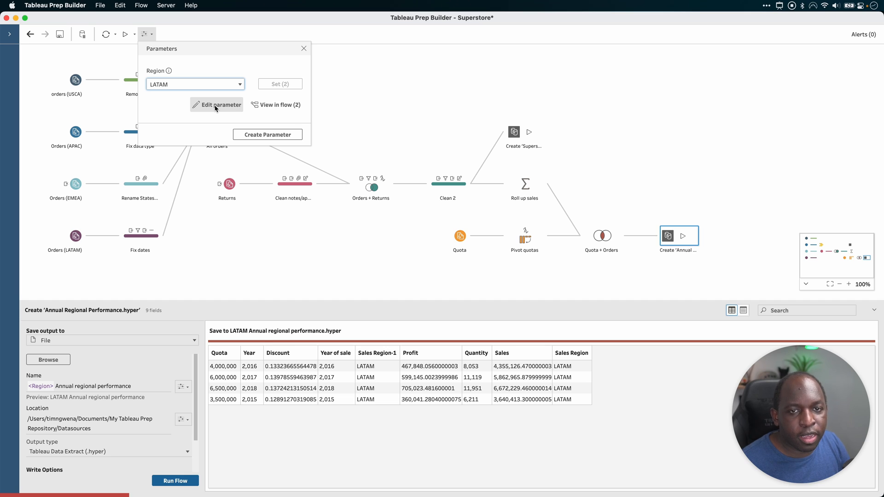
{"action": "left_click", "coordinate": [220, 105]}
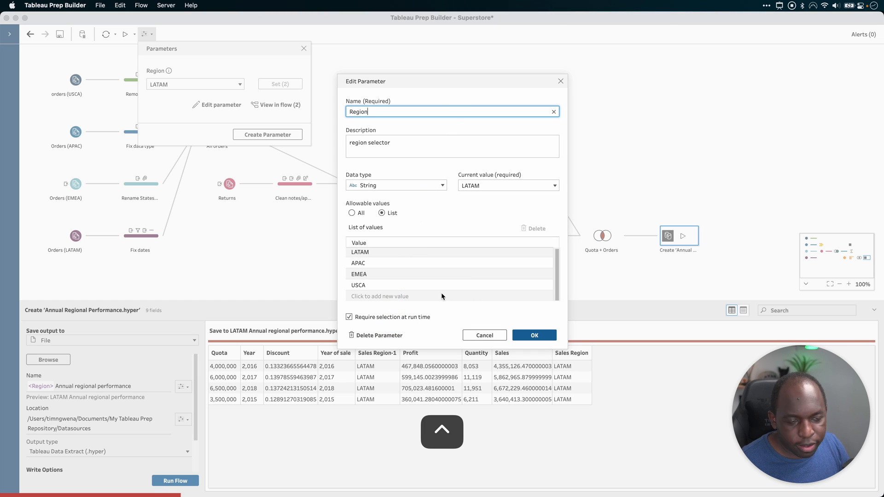
{"action": "mouse_move", "coordinate": [375, 335]}
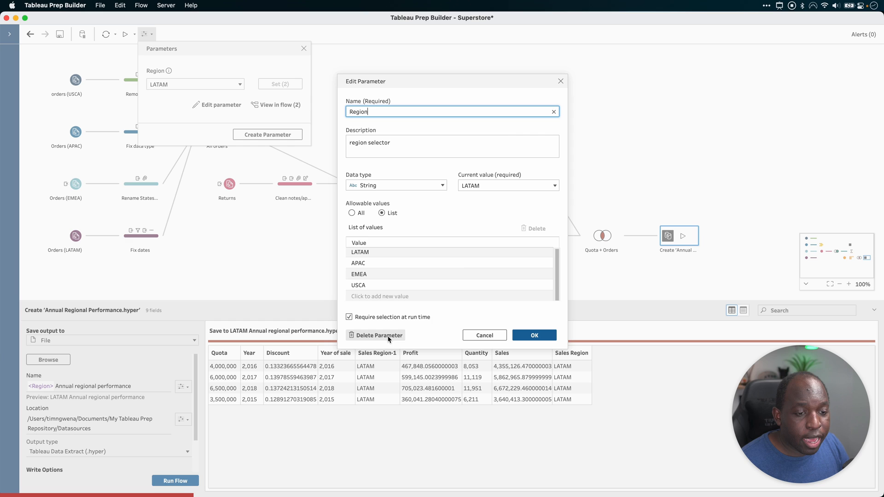
Delete the Region parameter, replacing its two uses with the value LATAM.
{"action": "left_click", "coordinate": [378, 335]}
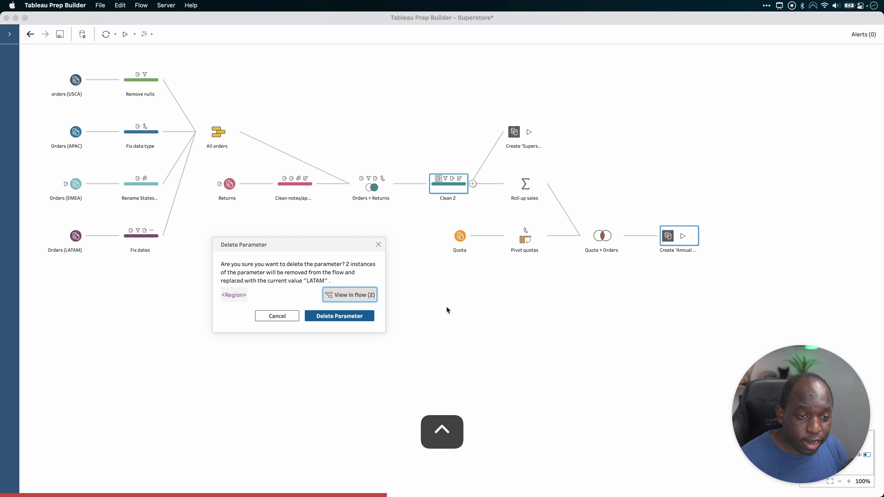
{"action": "mouse_move", "coordinate": [338, 373]}
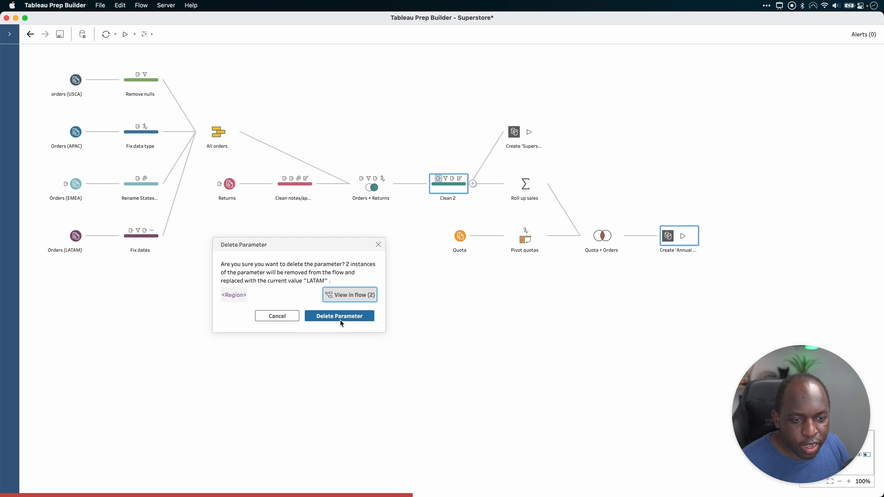
{"action": "left_click", "coordinate": [339, 316]}
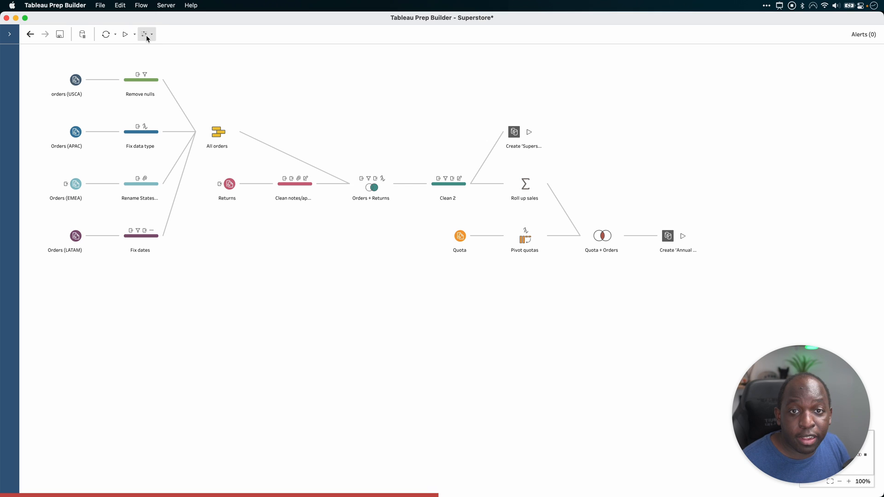
Verify the parameter list is empty and revisit the Annual Regional Performance output step.
{"action": "left_click", "coordinate": [146, 34]}
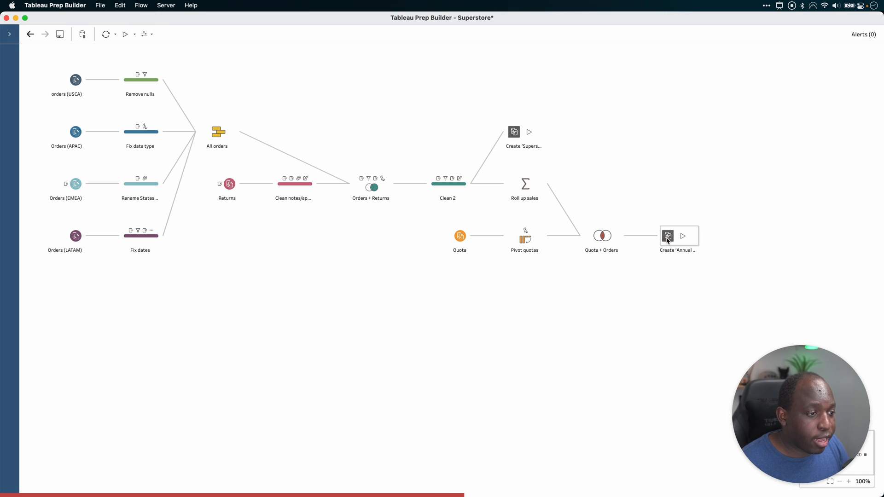
{"action": "left_click", "coordinate": [667, 236]}
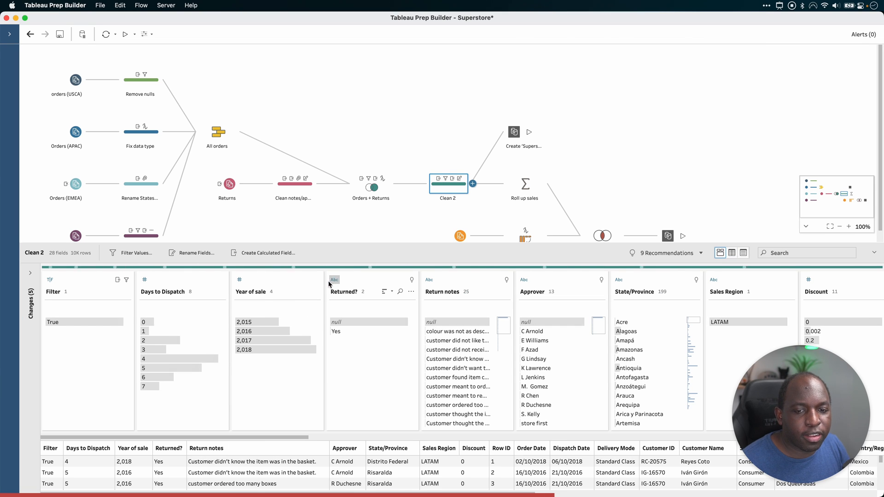
{"action": "mouse_move", "coordinate": [157, 331]}
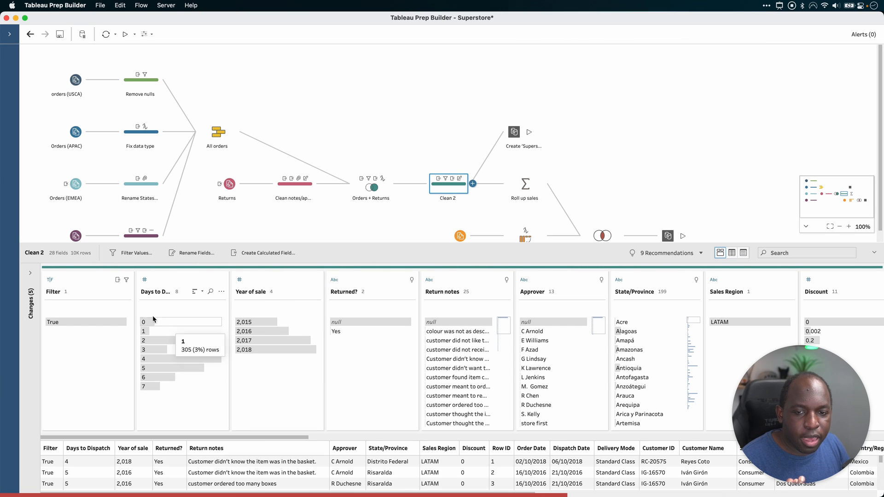
Select the LATAM Filter calculation in Clean 2's Changes pane for removal.
{"action": "left_click", "coordinate": [31, 272]}
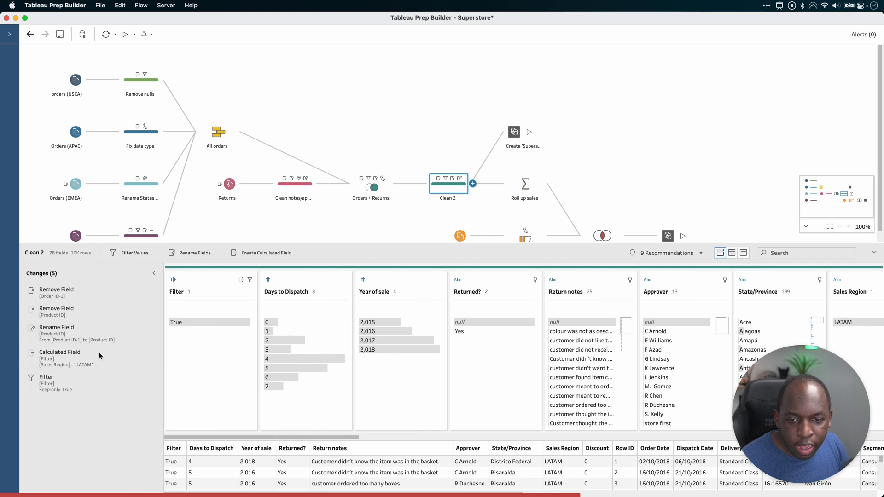
{"action": "mouse_move", "coordinate": [73, 377]}
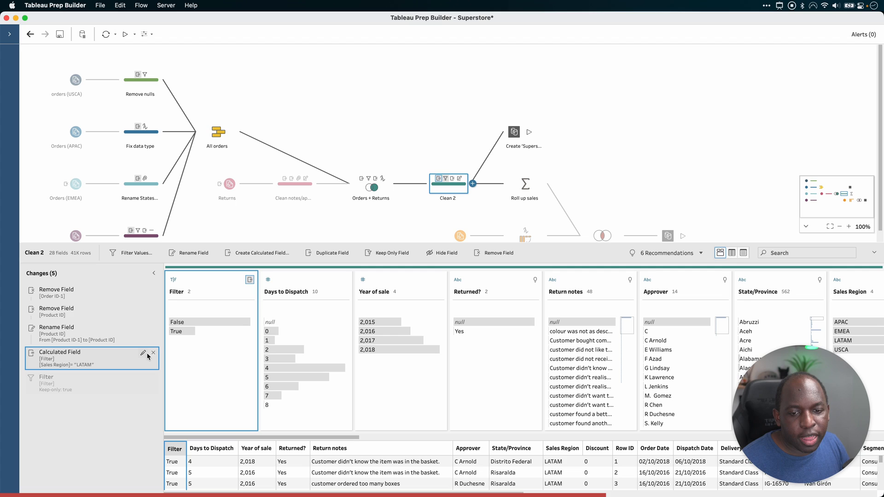
{"action": "left_click", "coordinate": [143, 353]}
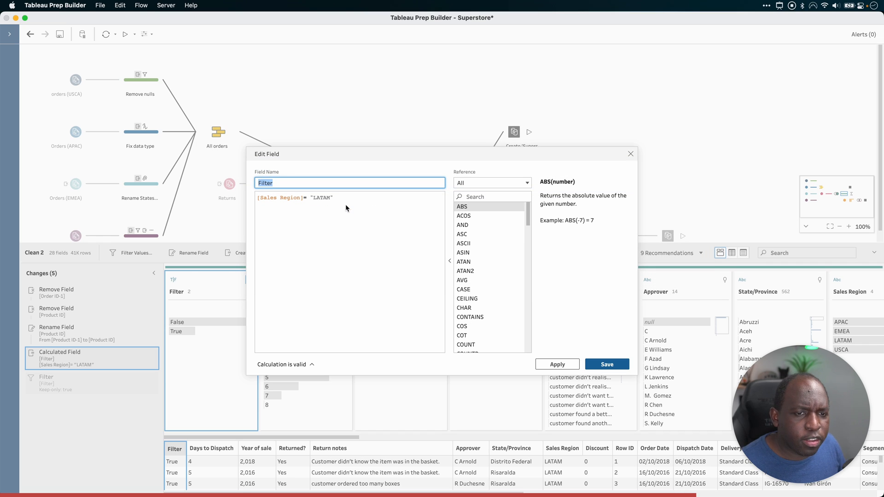
{"action": "mouse_move", "coordinate": [630, 154]}
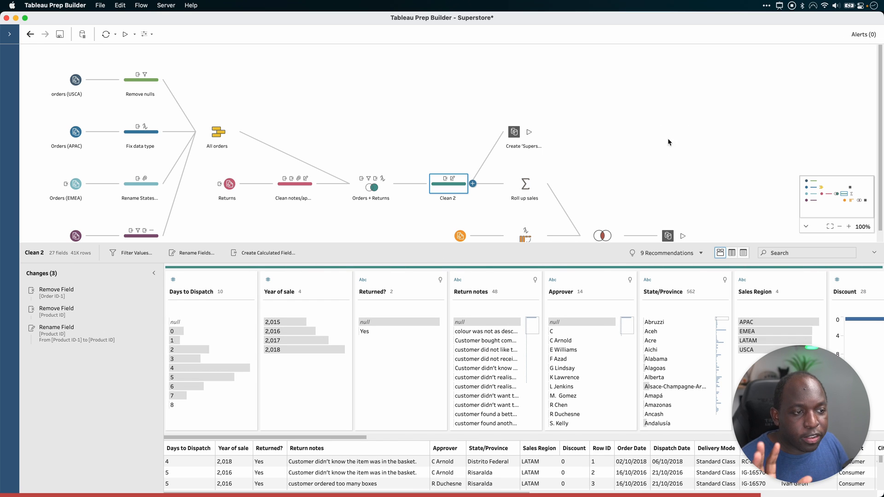
Review the LATAM Annual regional performance output's name and data preview.
{"action": "left_click", "coordinate": [678, 224]}
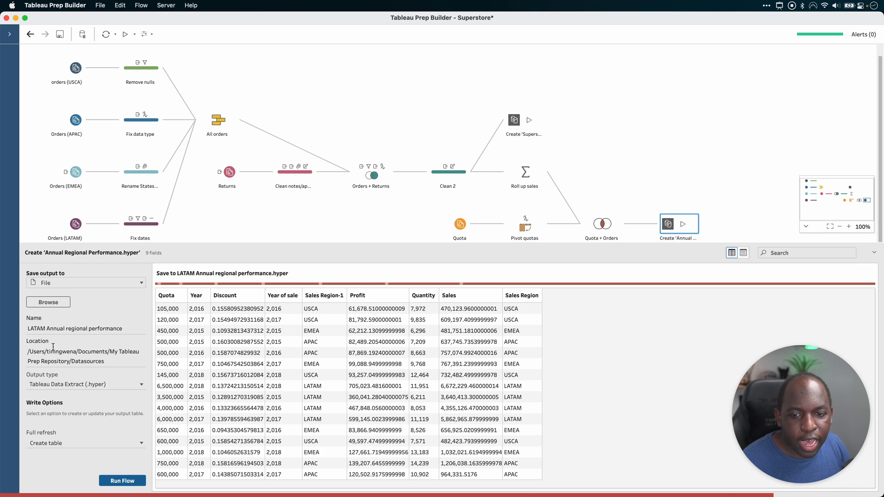
{"action": "double_click", "coordinate": [36, 327]}
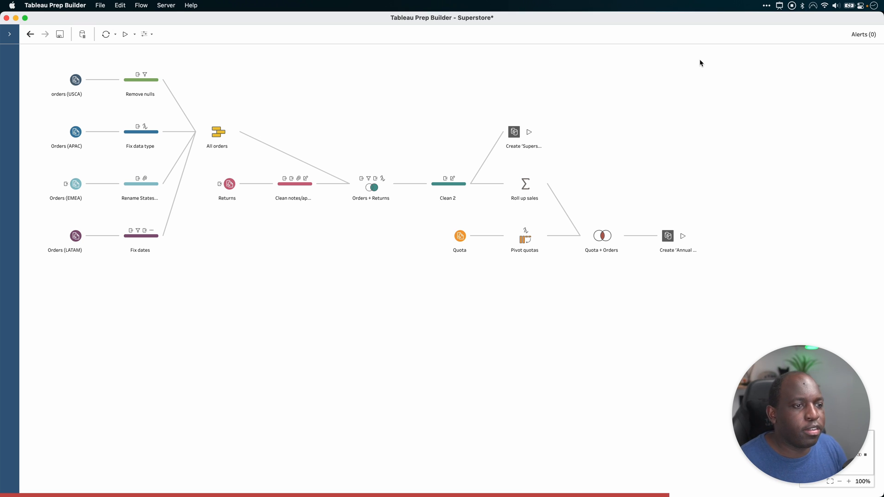
{"action": "mouse_move", "coordinate": [694, 77]}
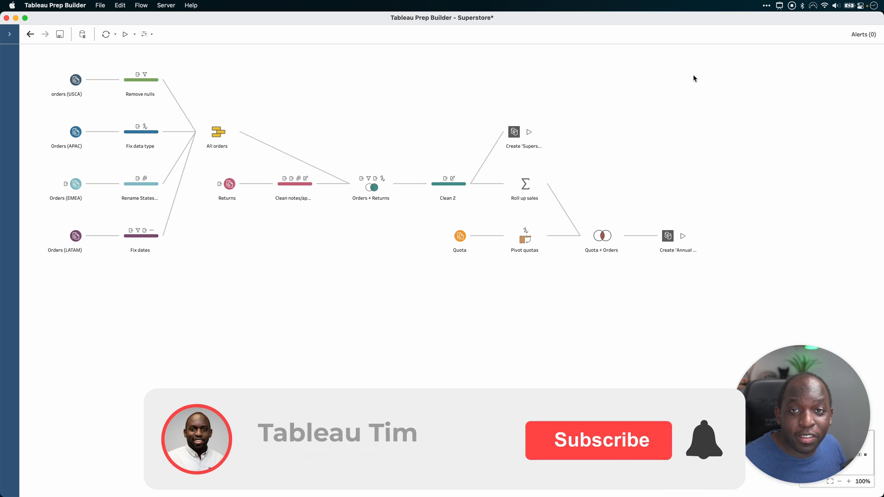
{"action": "left_click", "coordinate": [598, 440]}
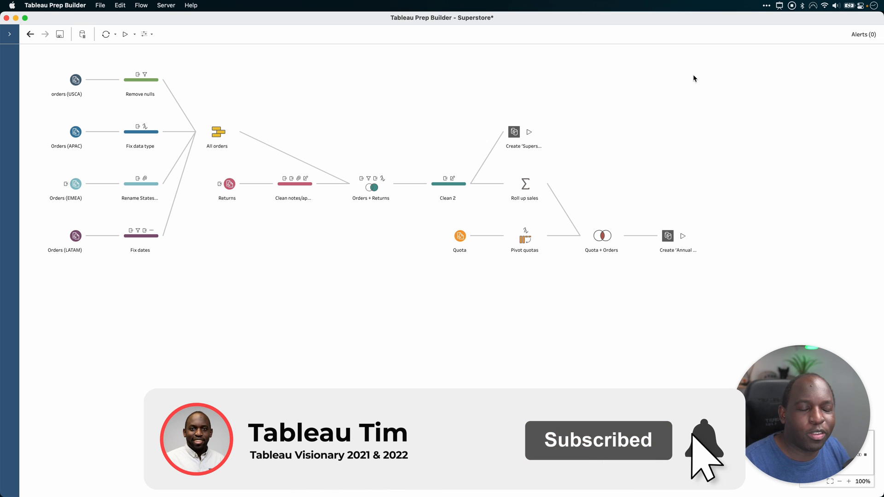